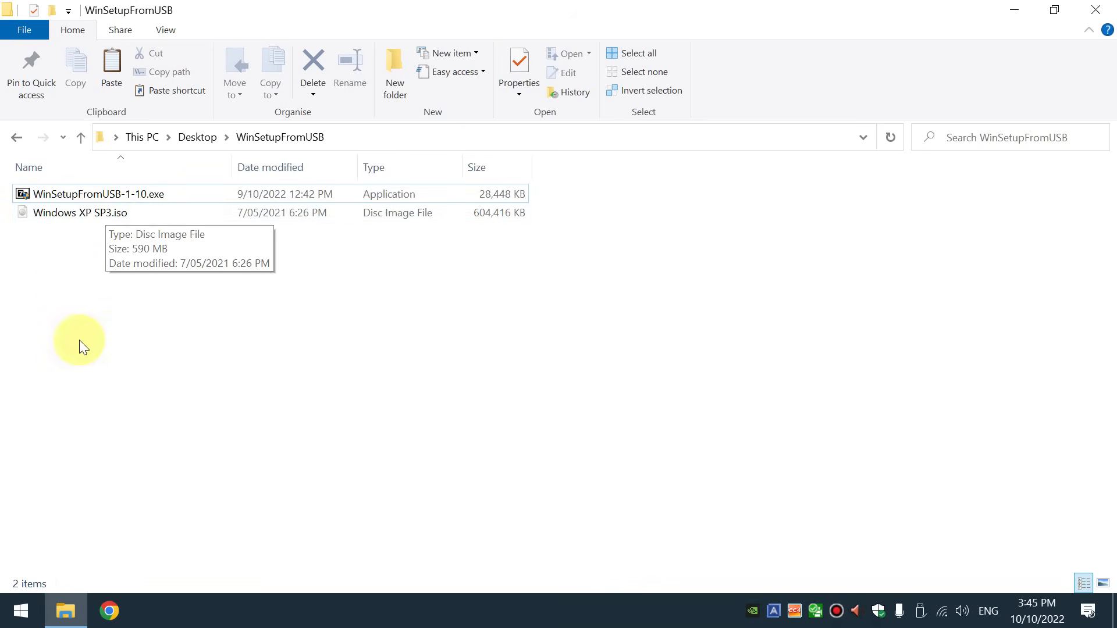
Extract the Windows XP SP3 ISO into its own 'Windows XP SP3' folder with 7-Zip
click(109, 611)
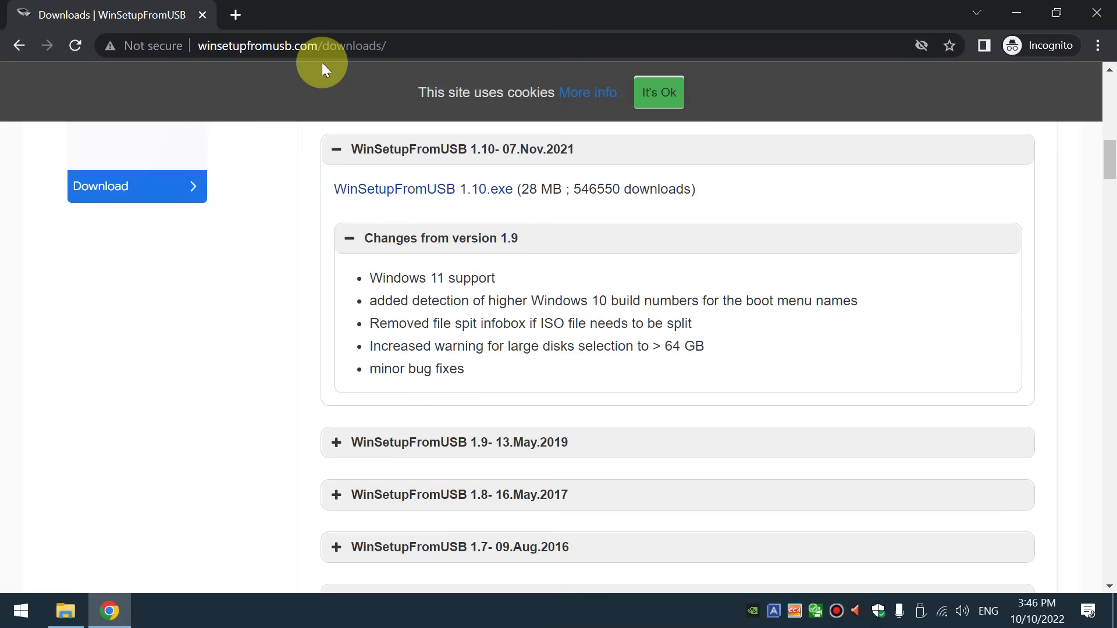
mouse_move(273, 278)
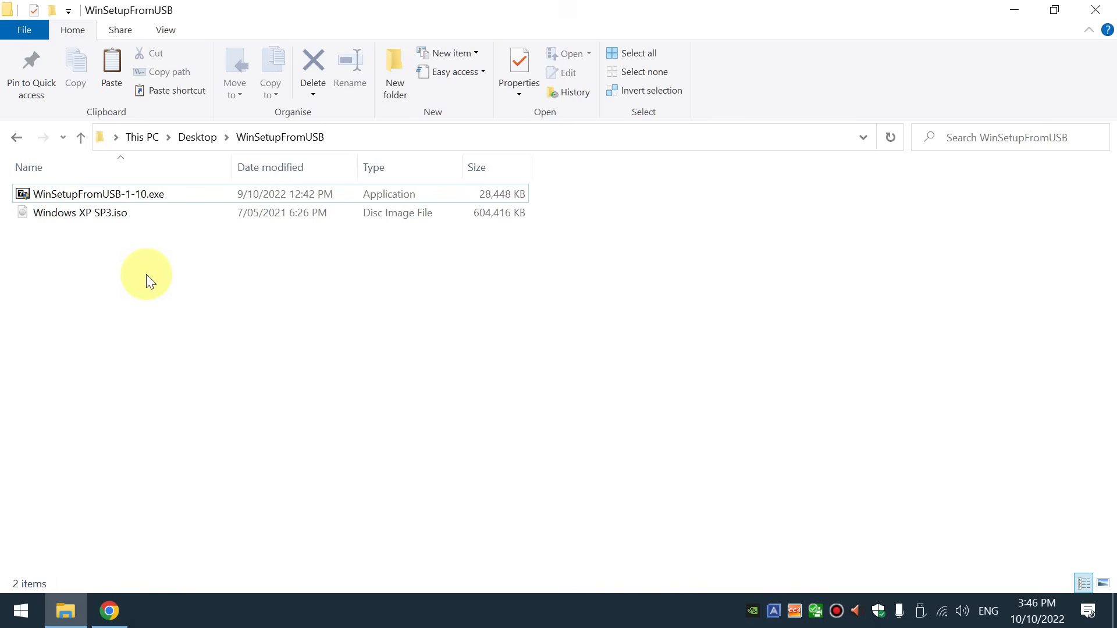
mouse_move(107, 256)
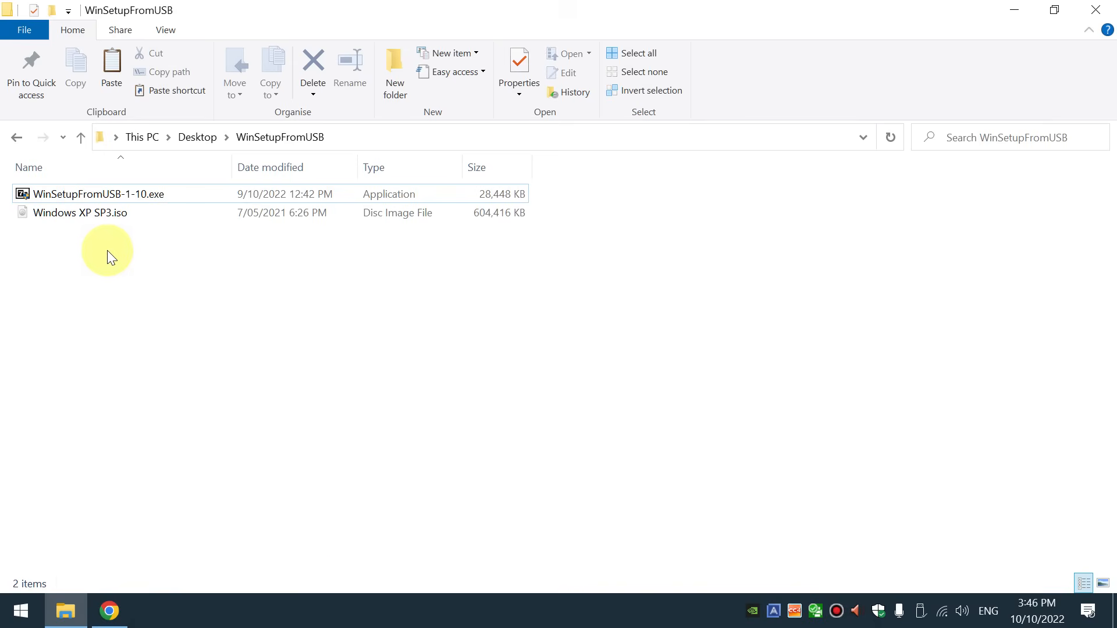
mouse_move(111, 211)
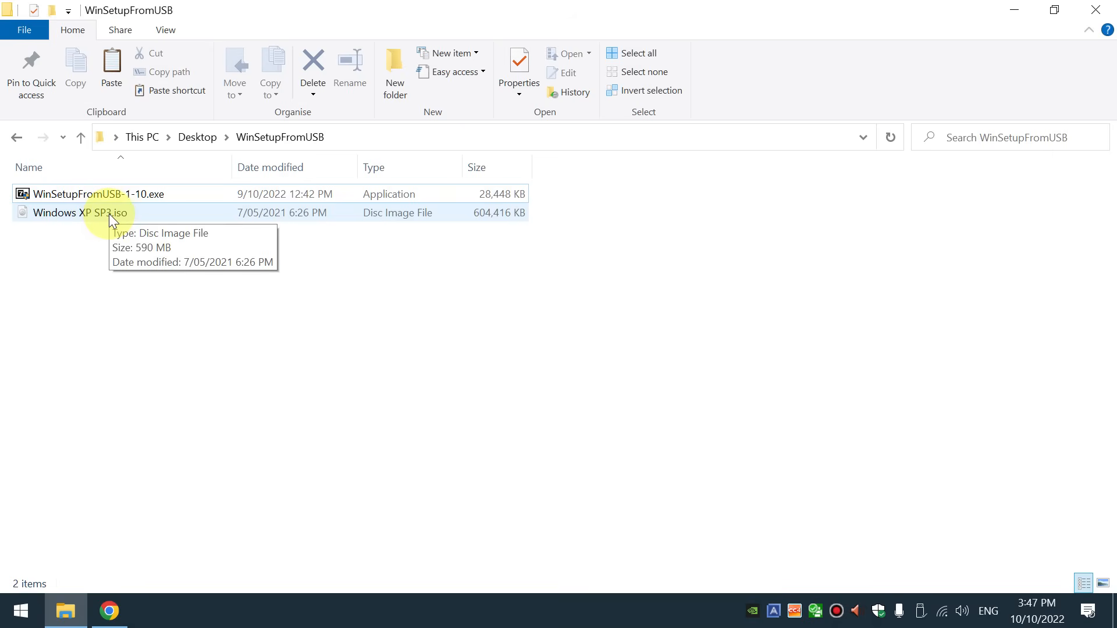
click(81, 211)
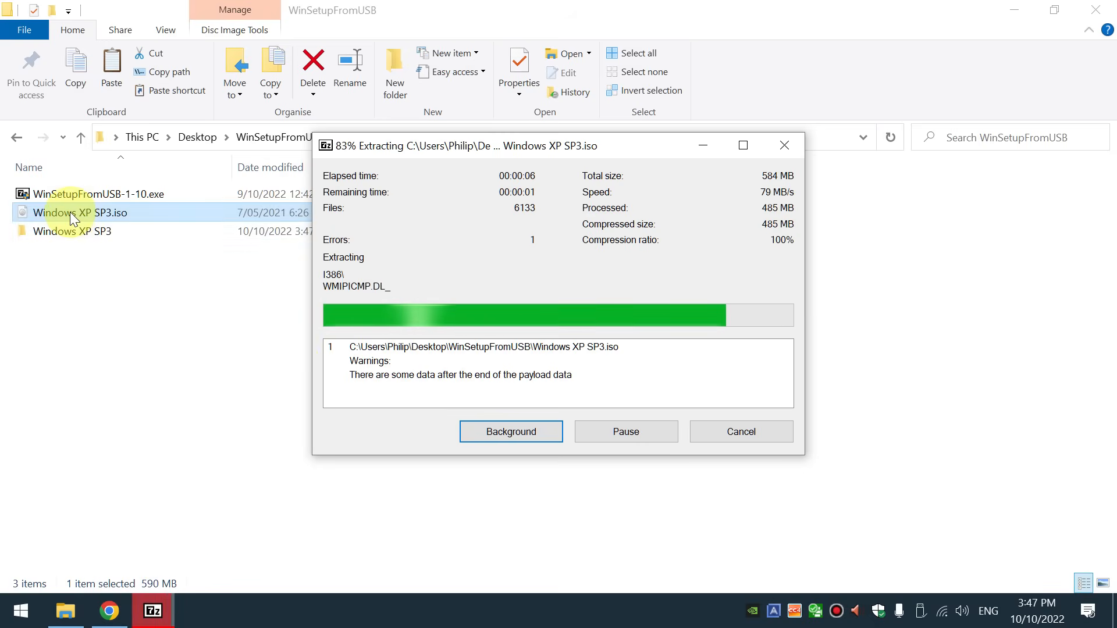
Mount the Windows XP SP3 ISO as a virtual DVD drive and return to This PC
right_click(77, 211)
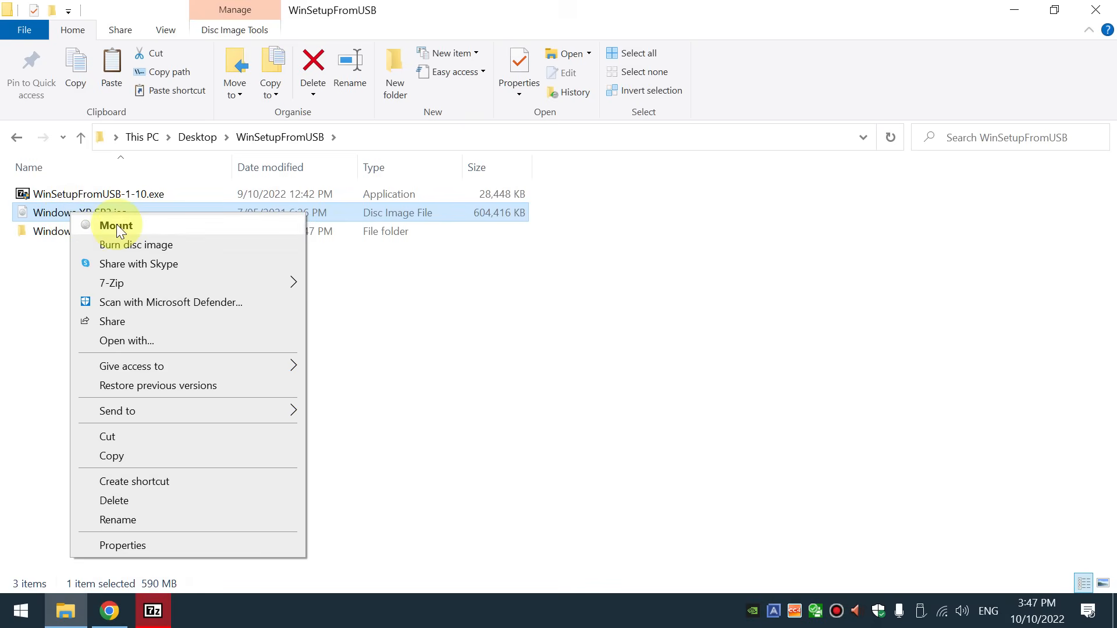
click(115, 226)
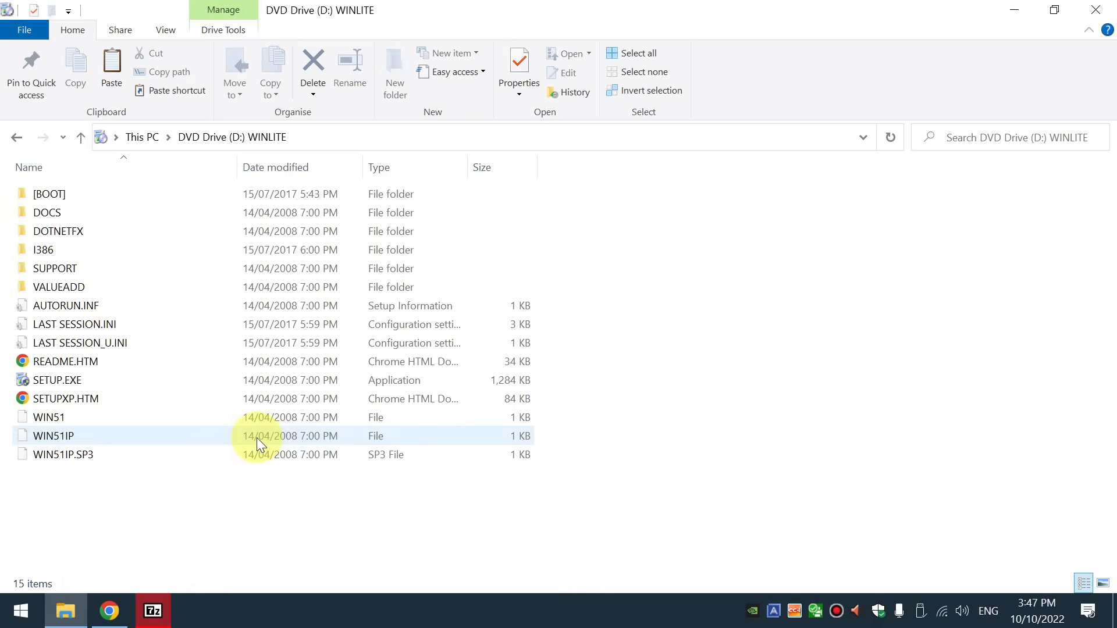
click(205, 532)
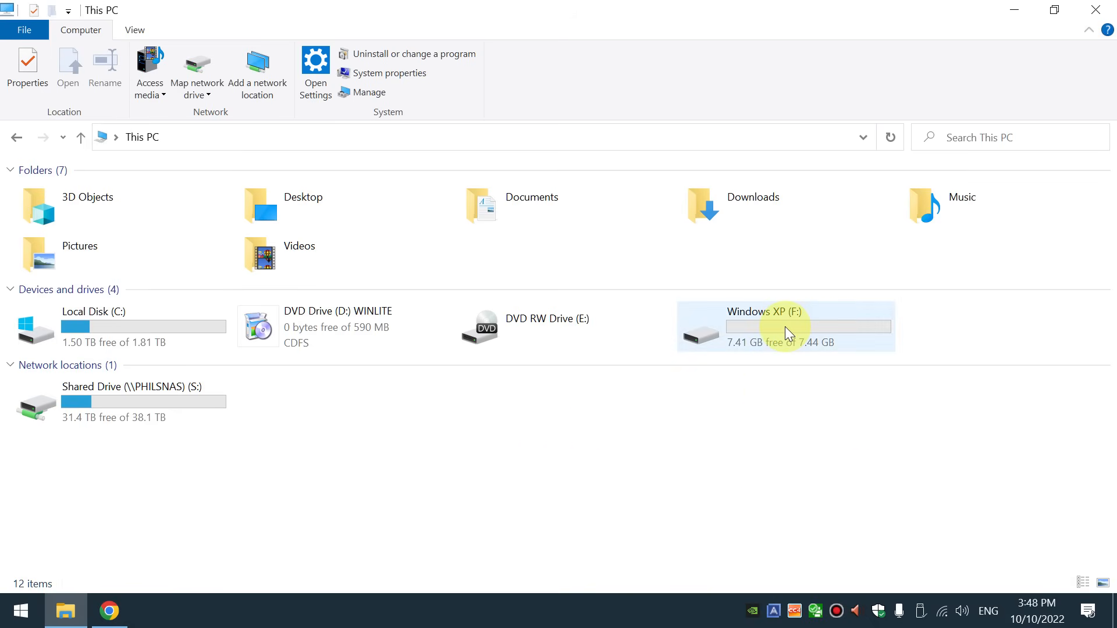
Start an NTFS quick format of the Windows XP (F:) USB drive
right_click(788, 334)
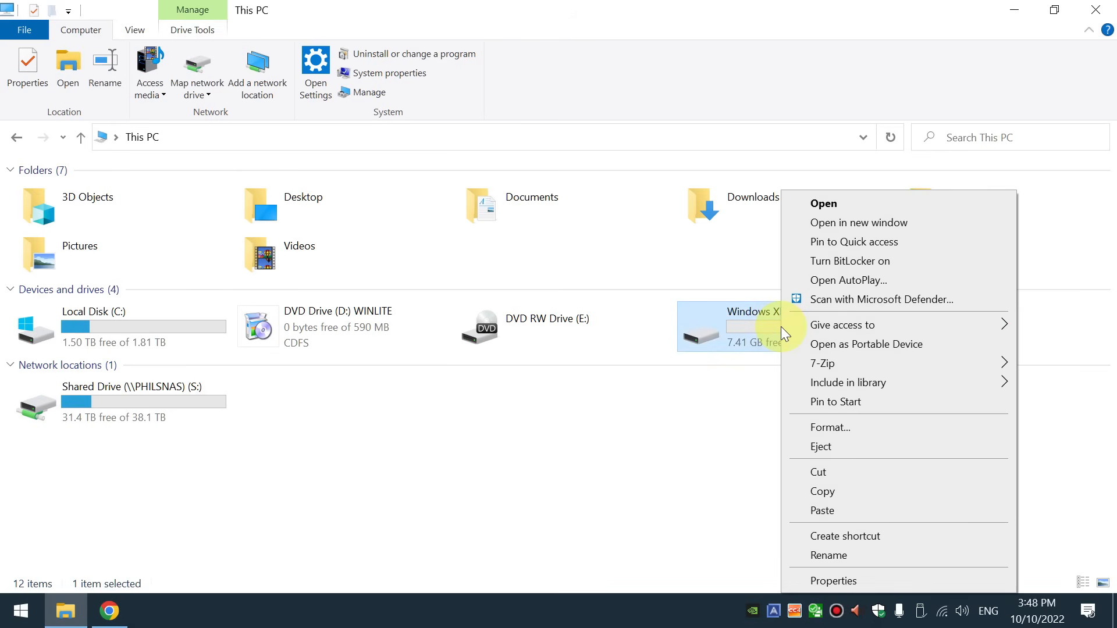
click(830, 427)
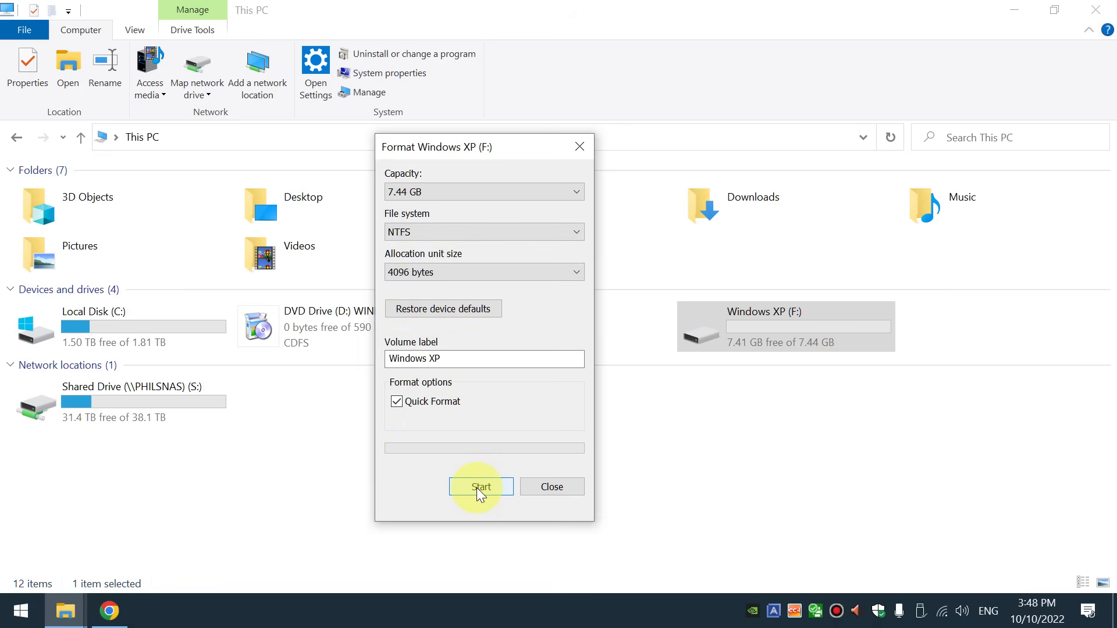
click(481, 487)
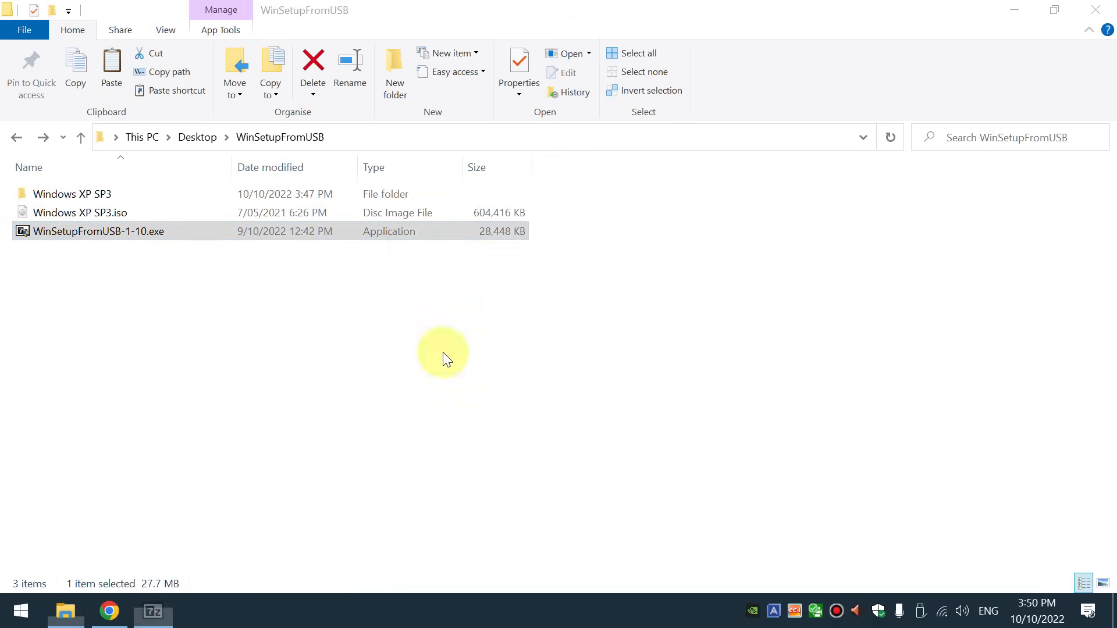
Unpack WinSetupFromUSB-1-10.exe into its folder and select the 64-bit executable inside
double_click(98, 230)
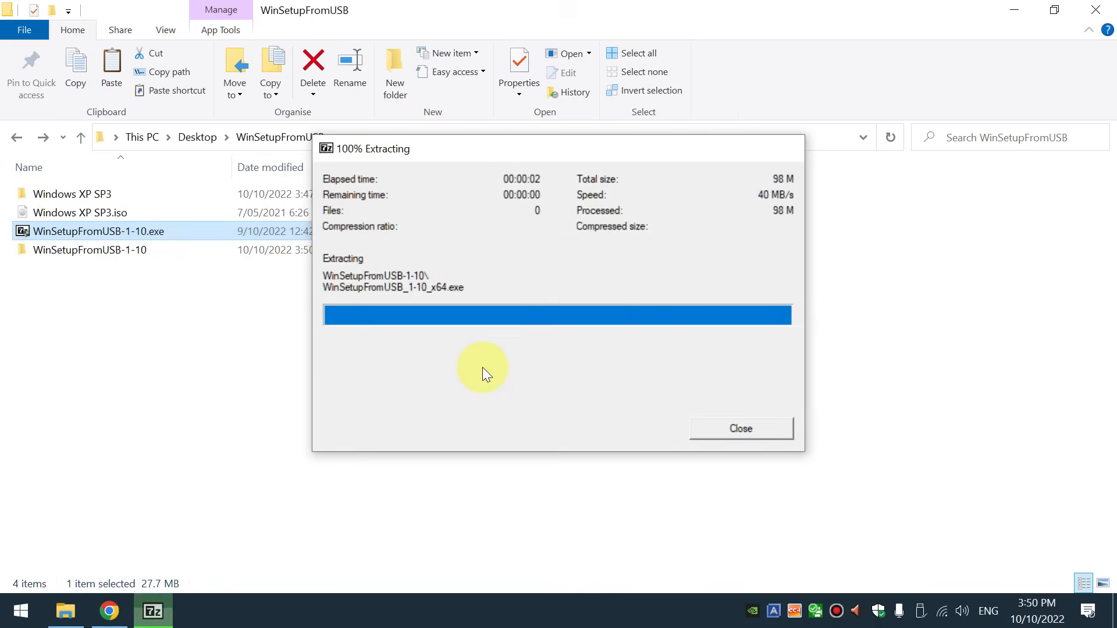
click(740, 429)
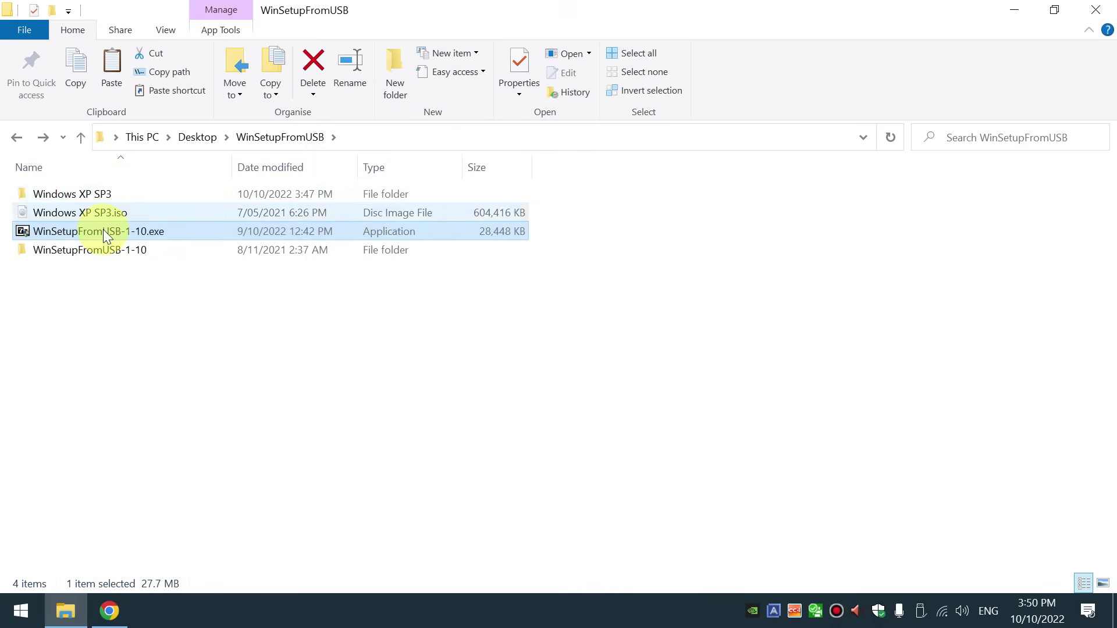
double_click(91, 249)
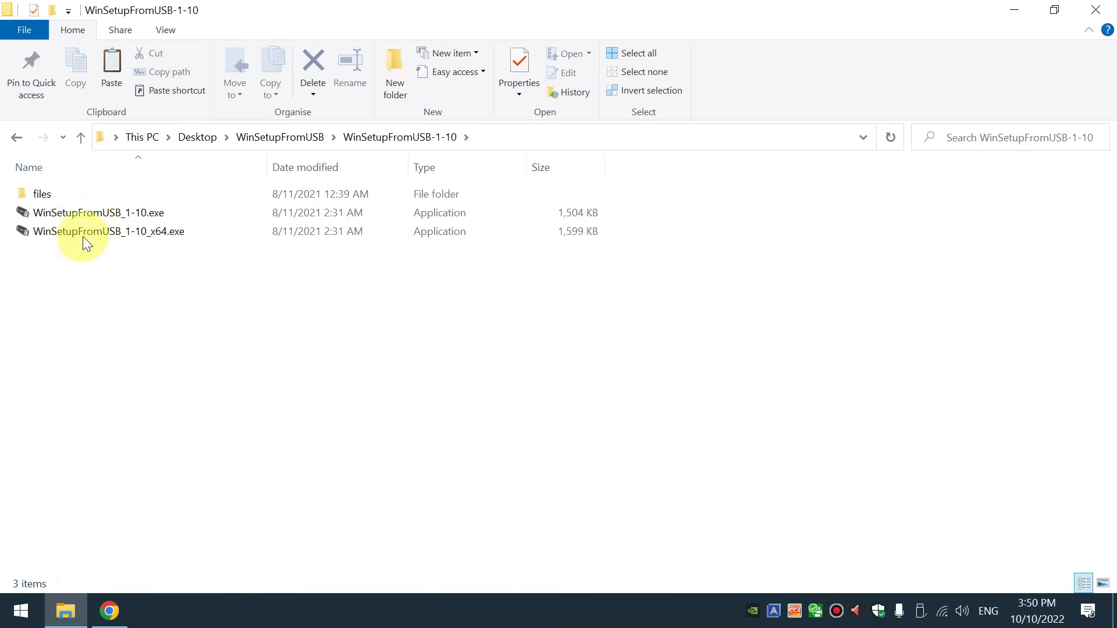
click(107, 231)
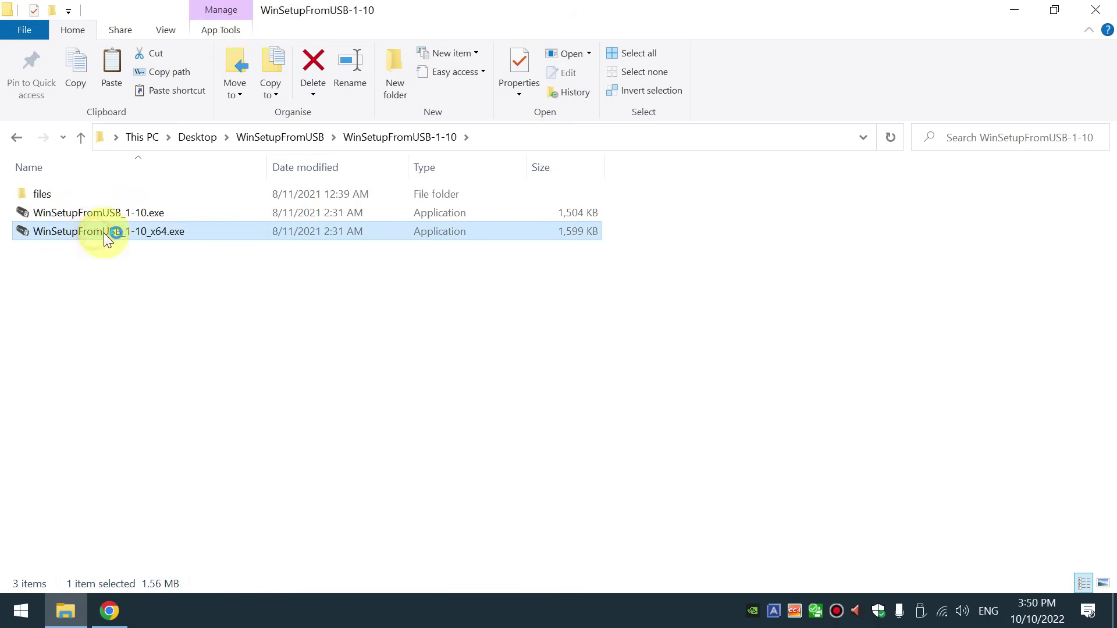
Launch WinSetupFromUSB x64 and set the mounted WINLITE DVD drive as the Windows XP setup source
double_click(111, 230)
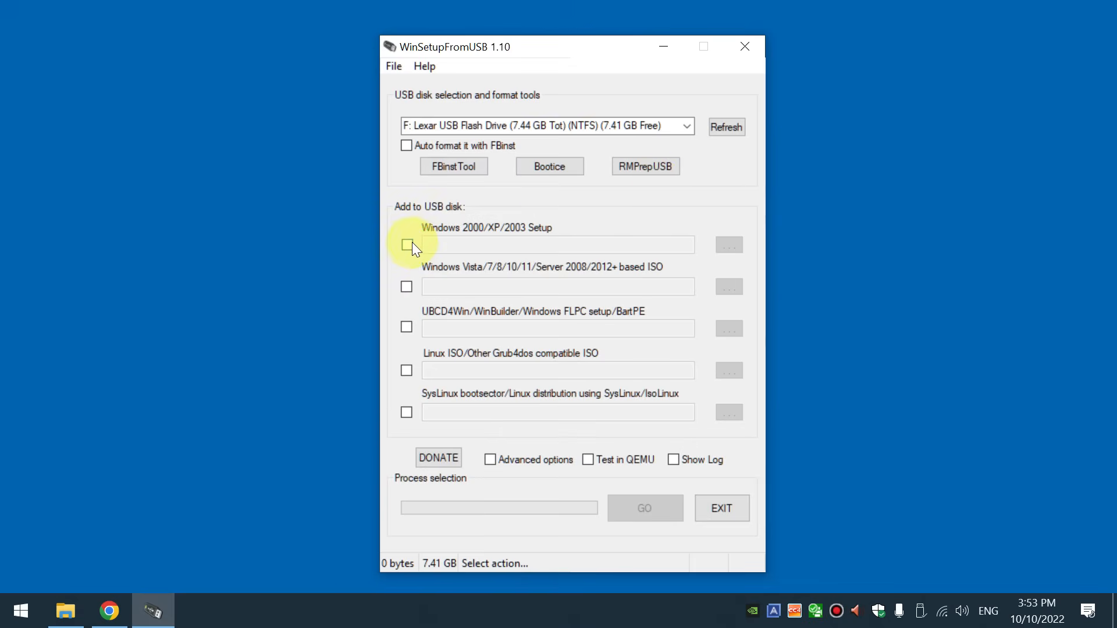
click(407, 245)
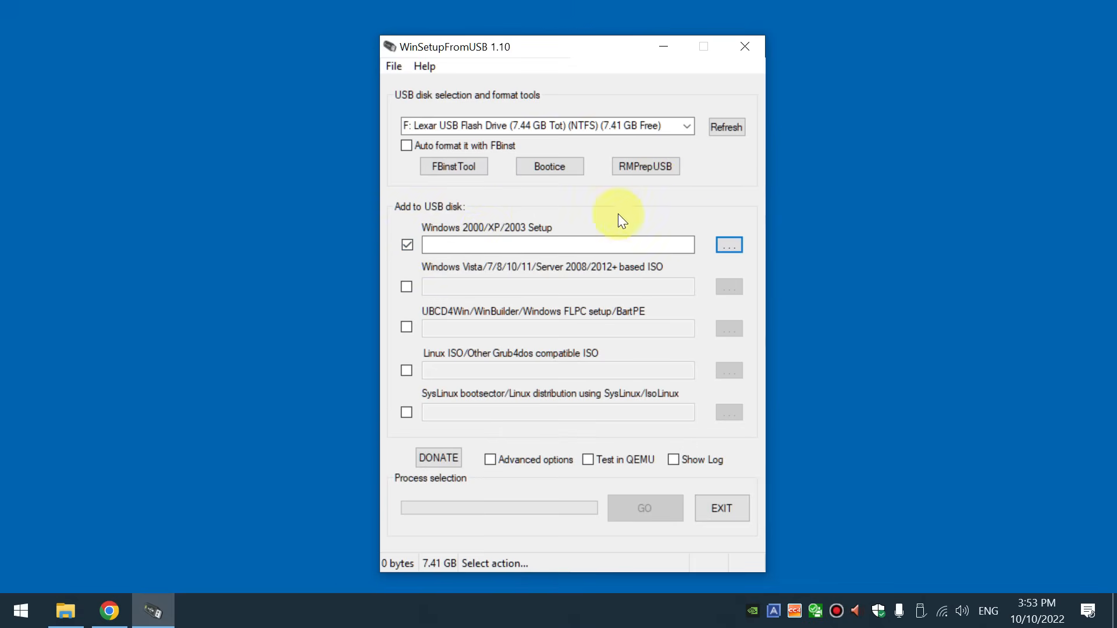
click(728, 245)
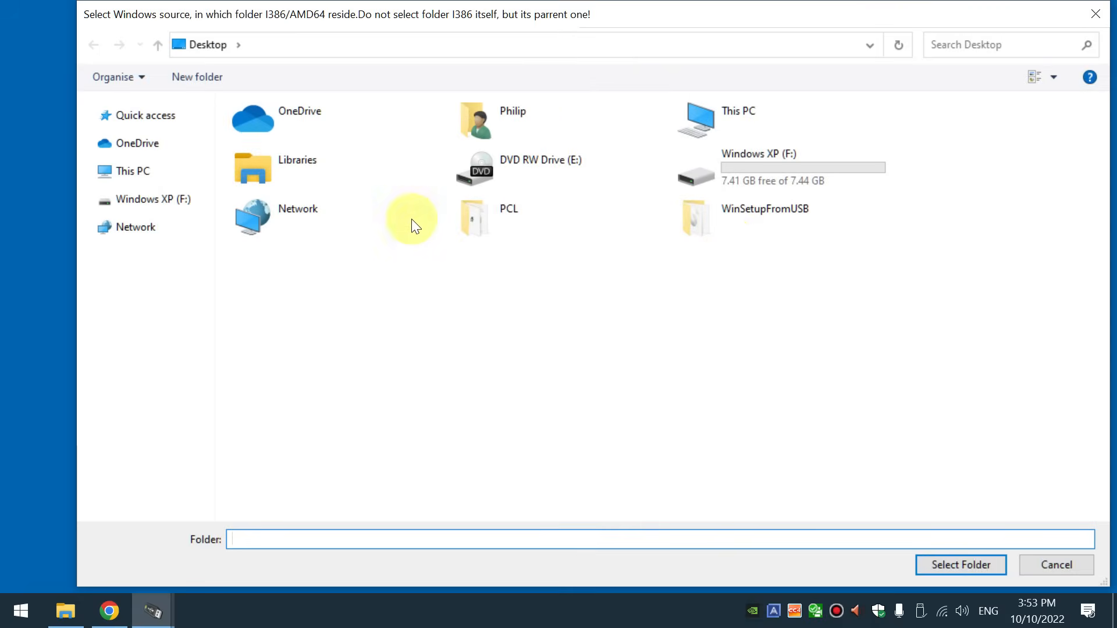
click(133, 171)
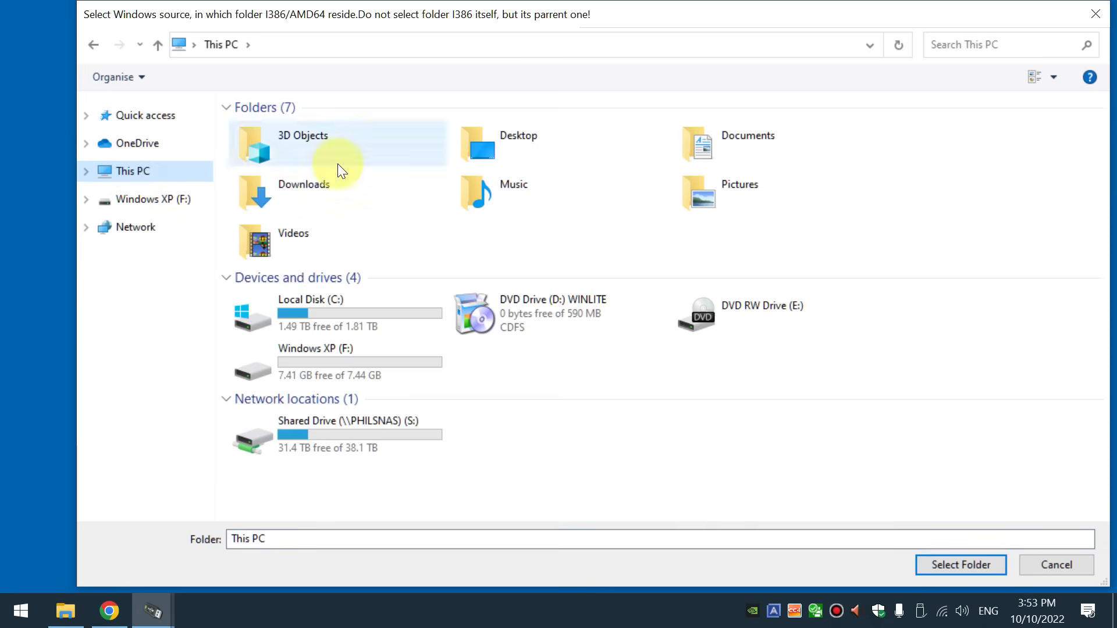
mouse_move(538, 376)
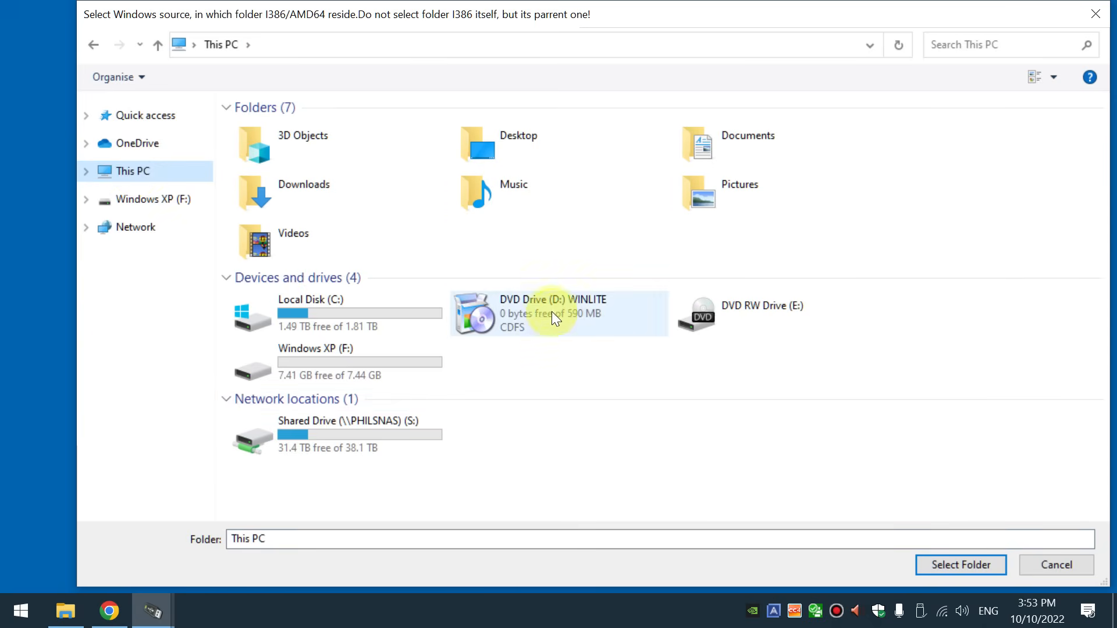
double_click(556, 313)
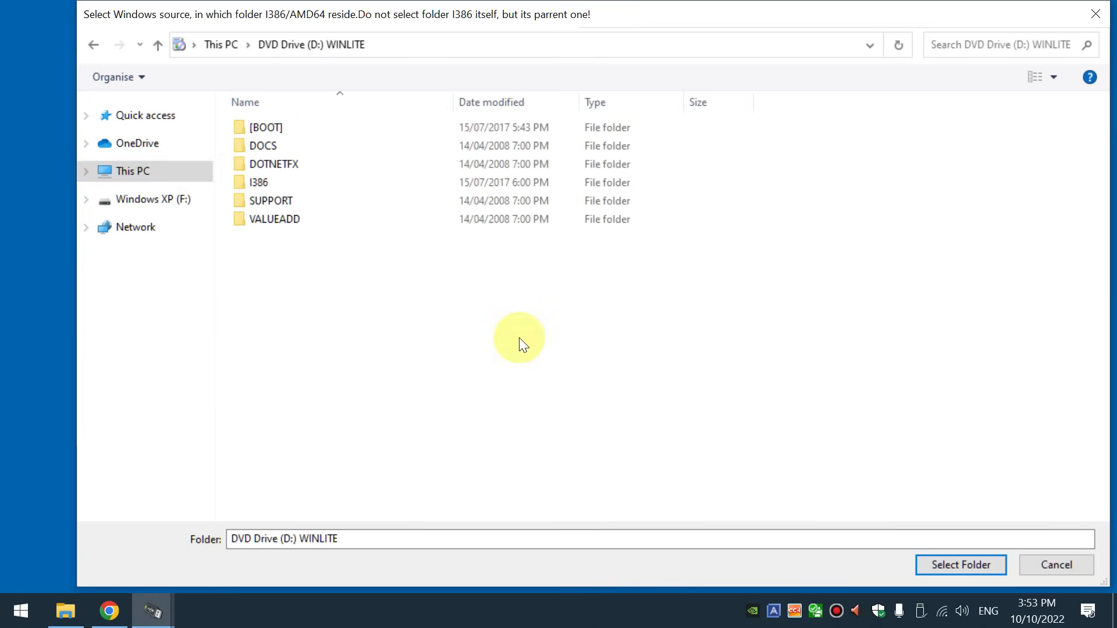
mouse_move(960, 564)
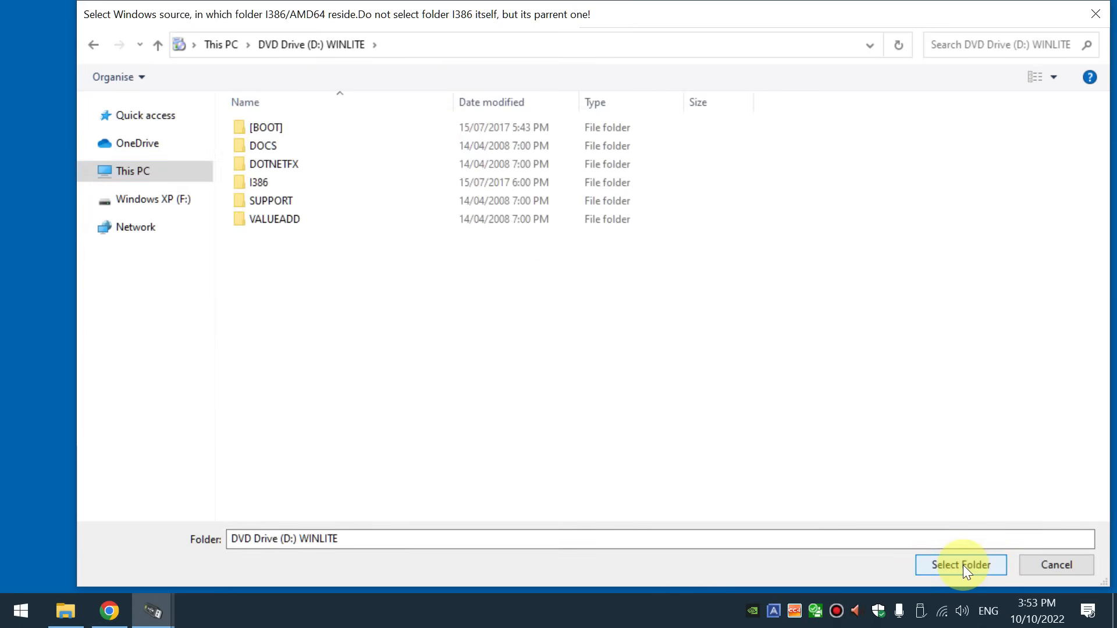
click(960, 564)
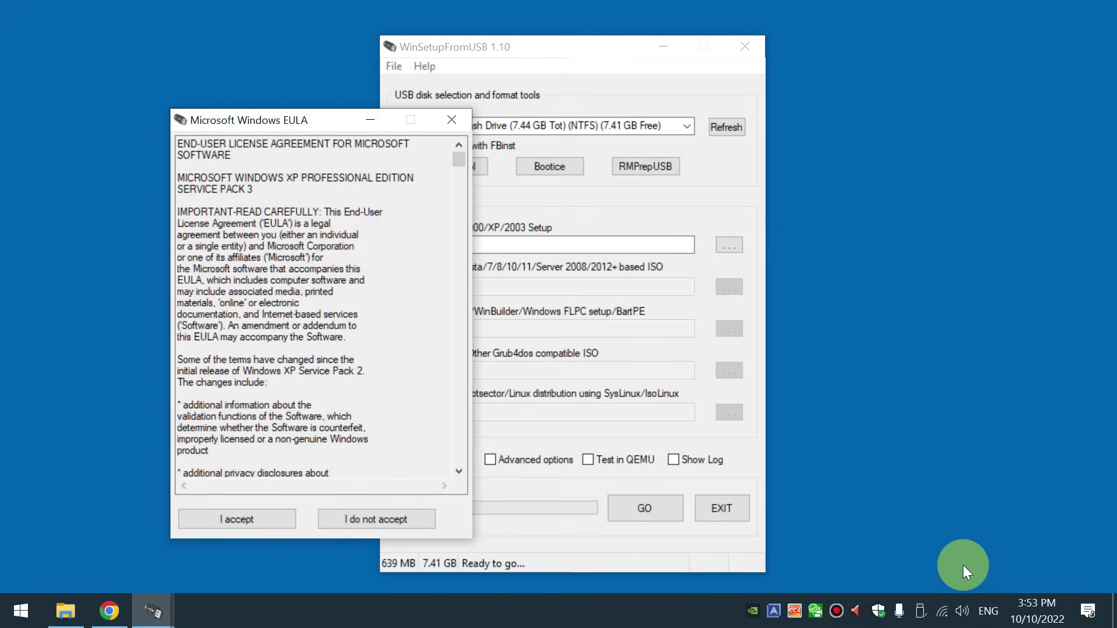
mouse_move(236, 519)
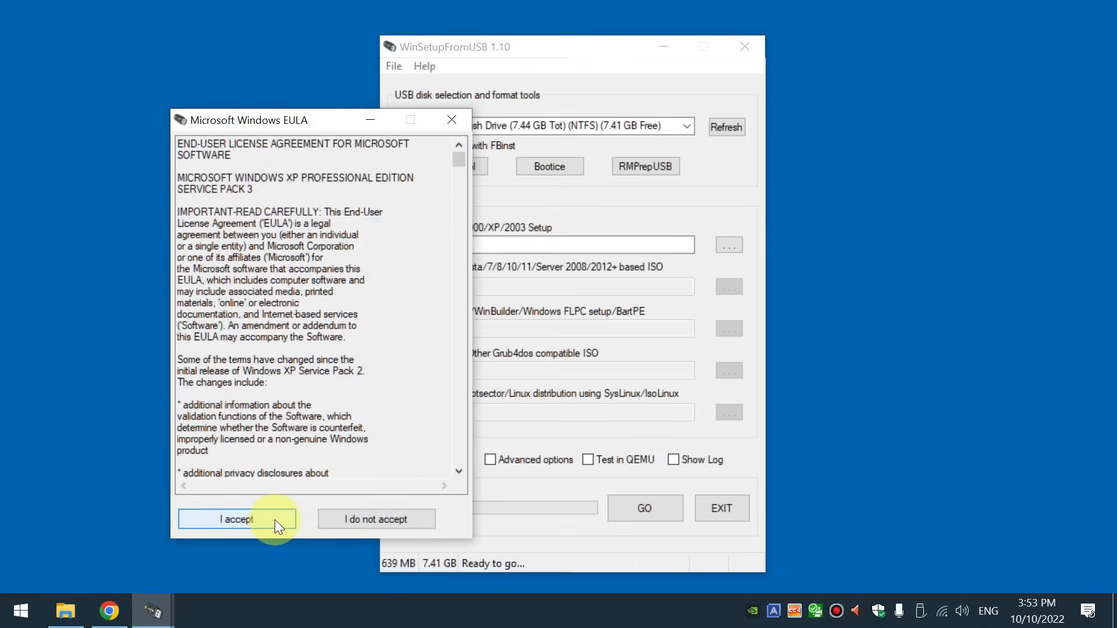
Accept the Windows XP licence agreement and start writing the bootable USB with GO
click(237, 519)
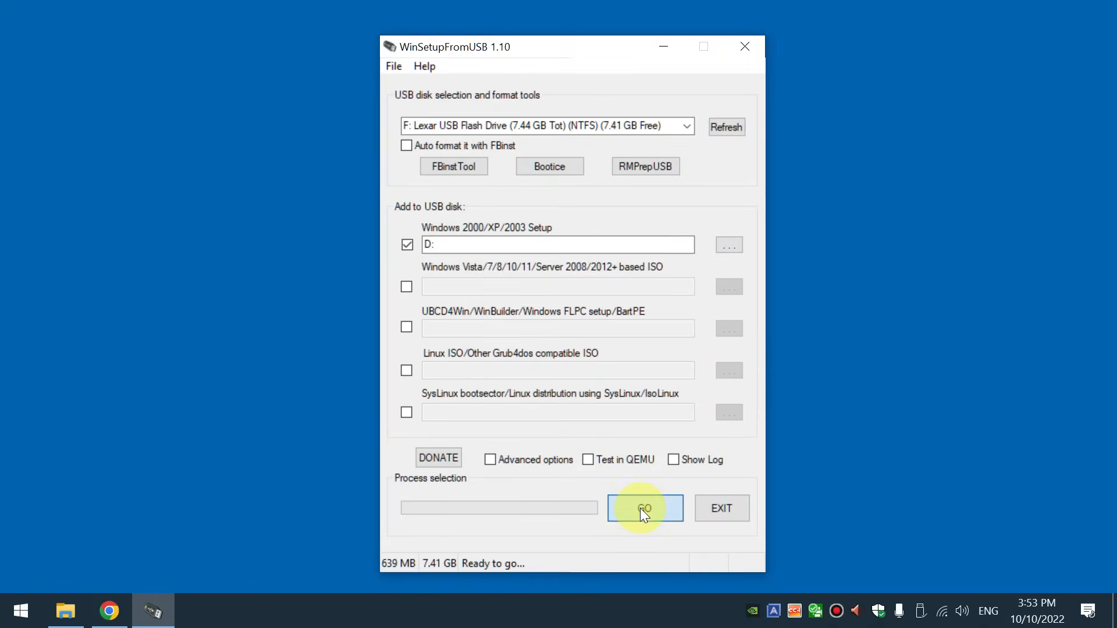
click(643, 509)
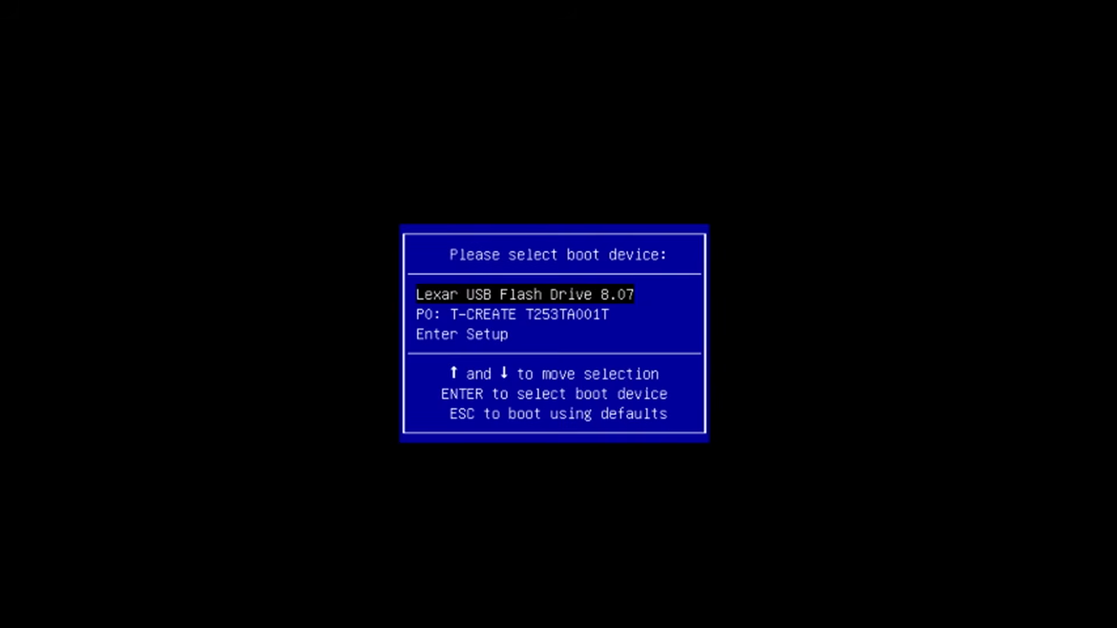
Boot from the Lexar USB flash drive and start the first part of Windows XP SP3 setup in GRUB4DOS
key(Return)
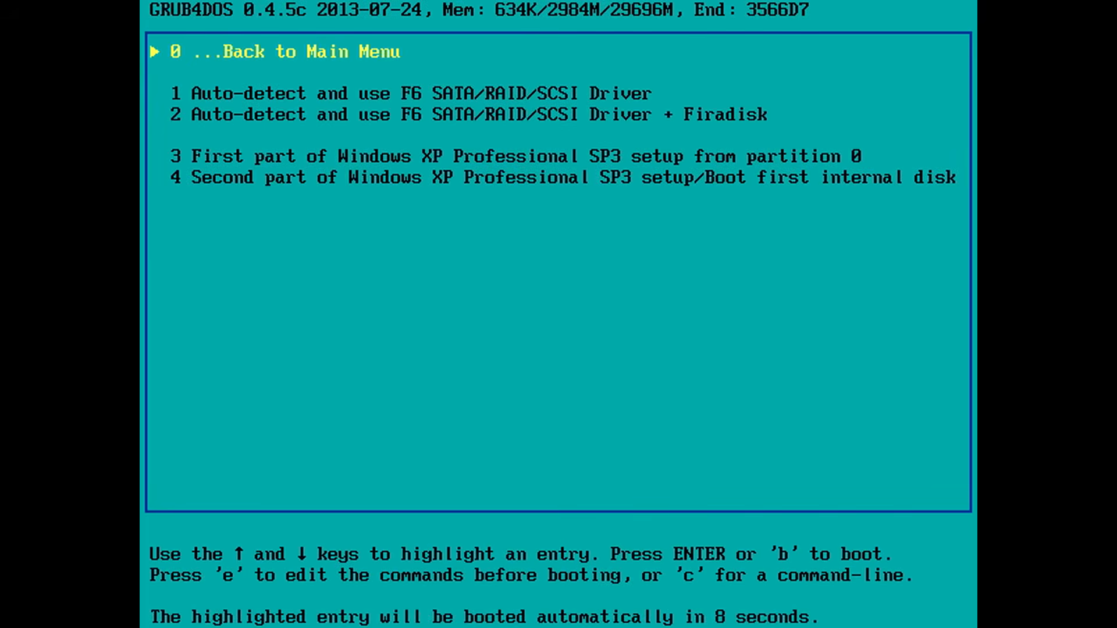
key(Down)
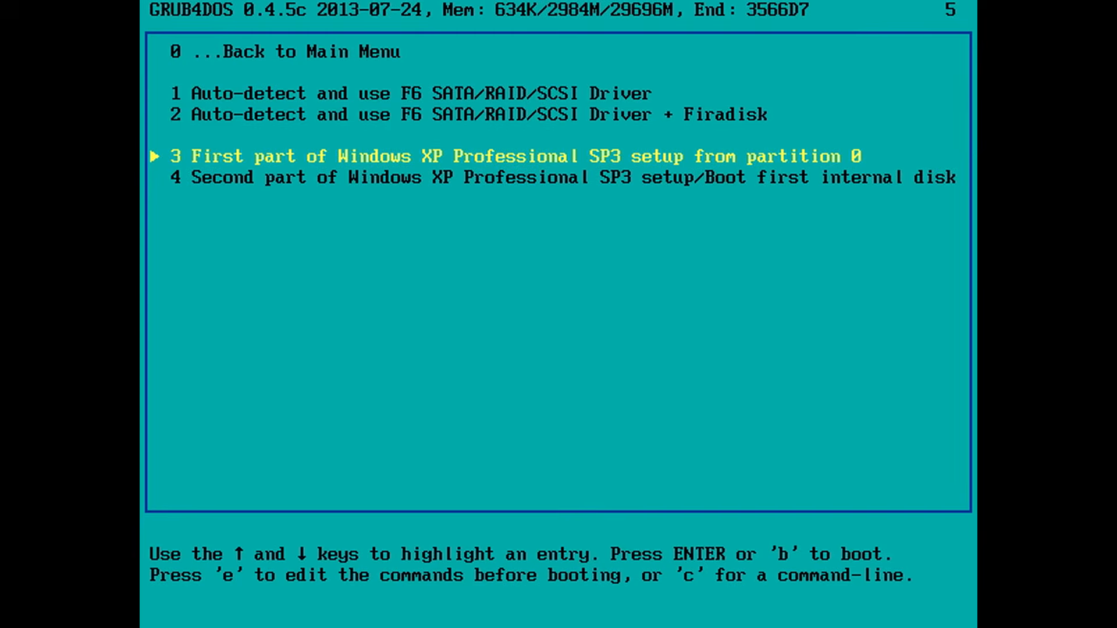
key(Down)
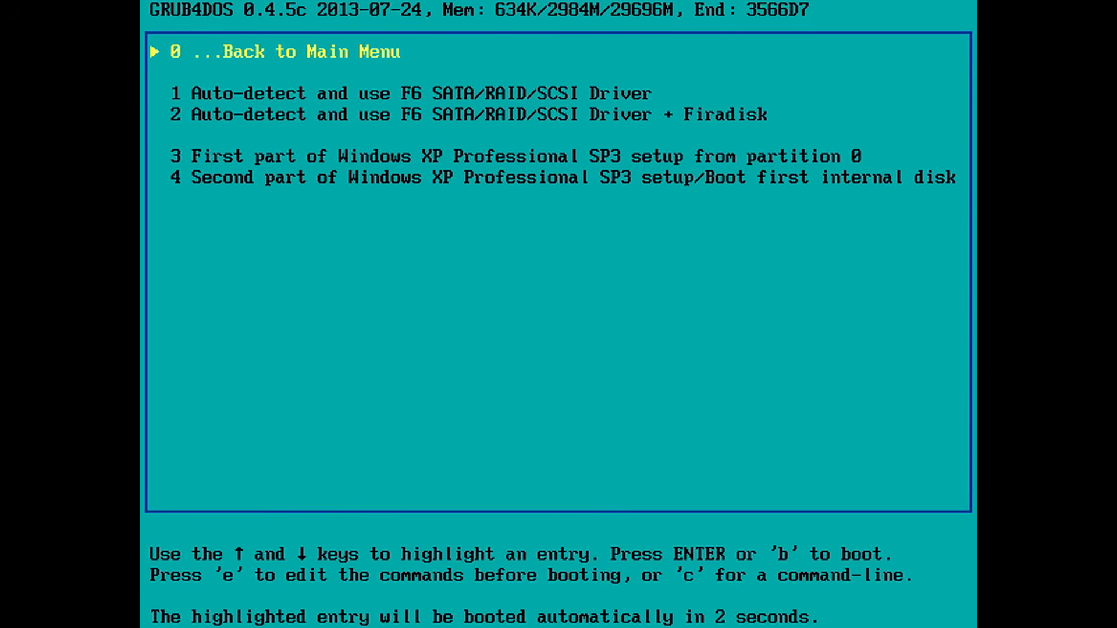
Load the auto-detected F6 SATA/RAID/SCSI driver so XP setup reaches its partition list
key(Down)
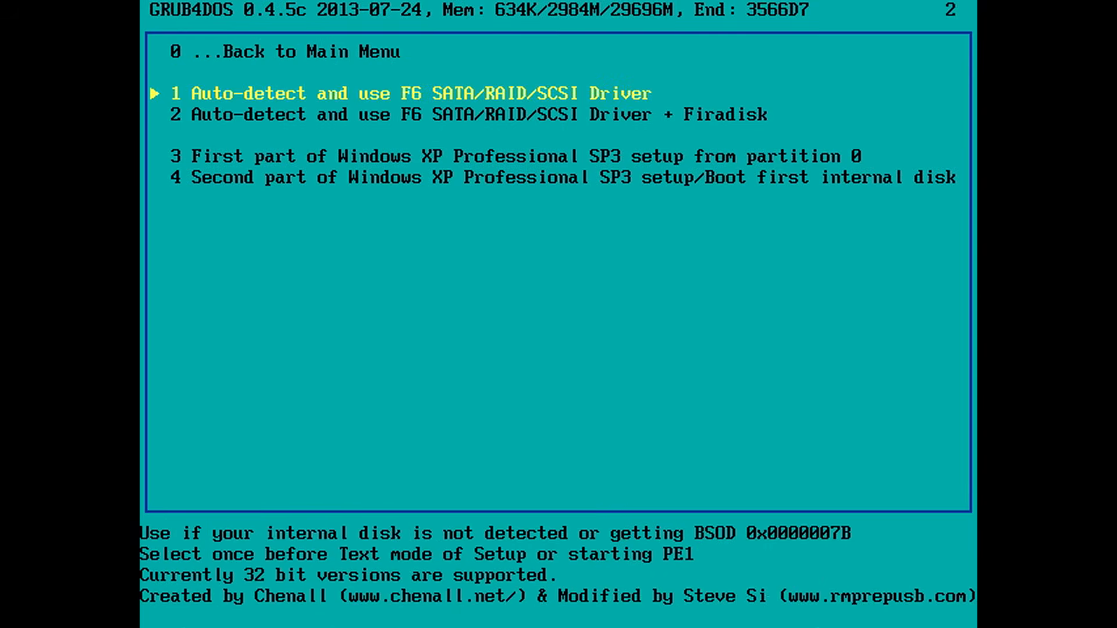
key(Down)
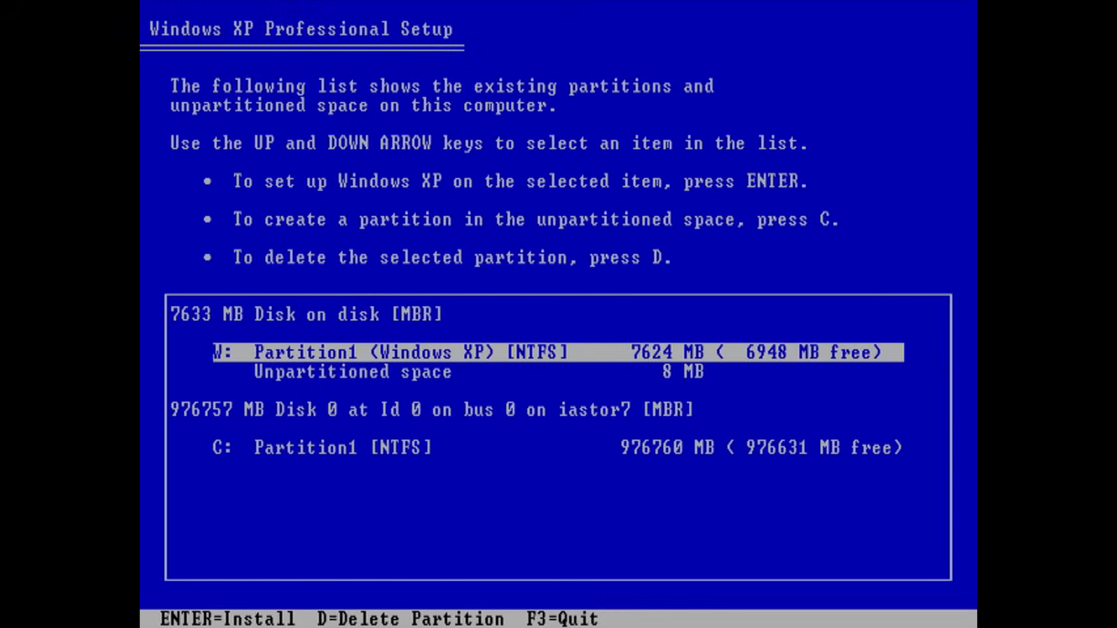
key(down)
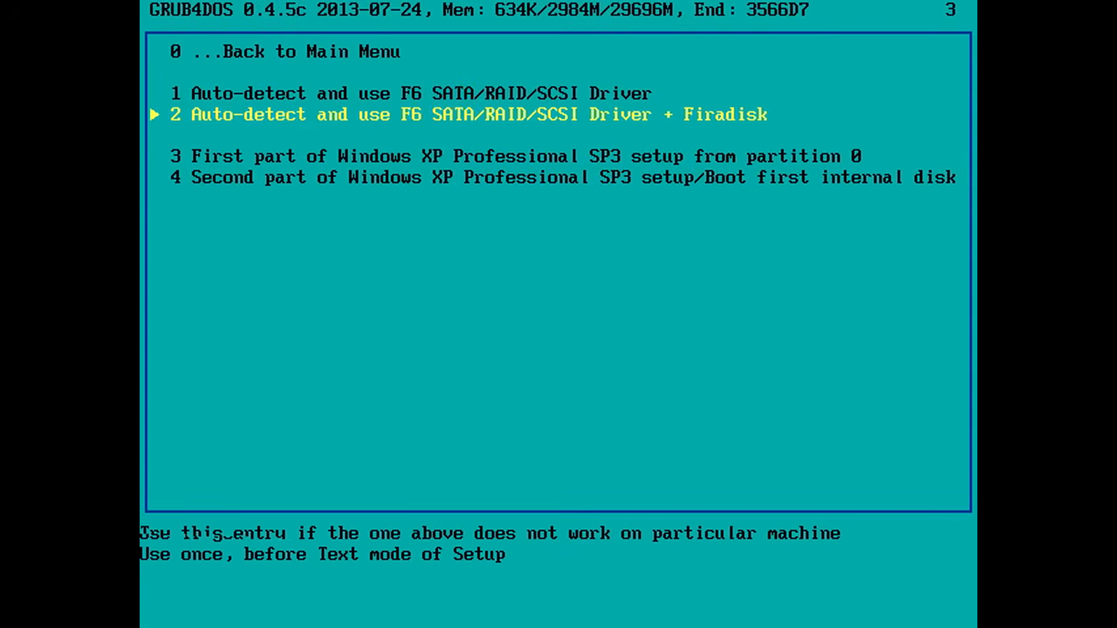
Select the F6 SATA/RAID/SCSI driver entry again and boot Windows XP to the desktop
key(Up)
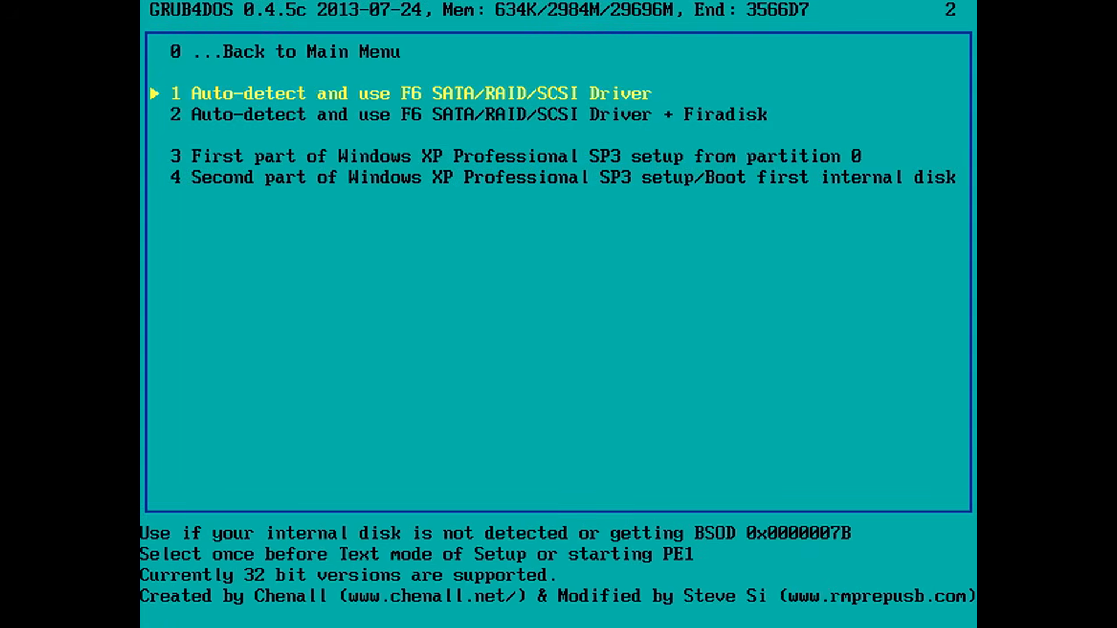
key(down)
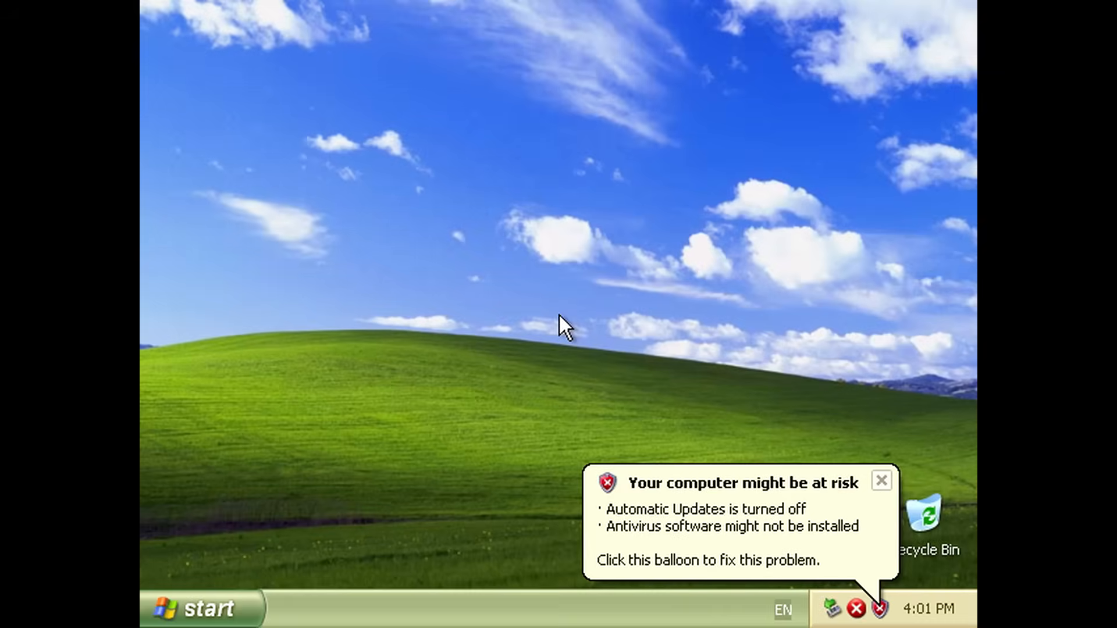
mouse_move(386, 268)
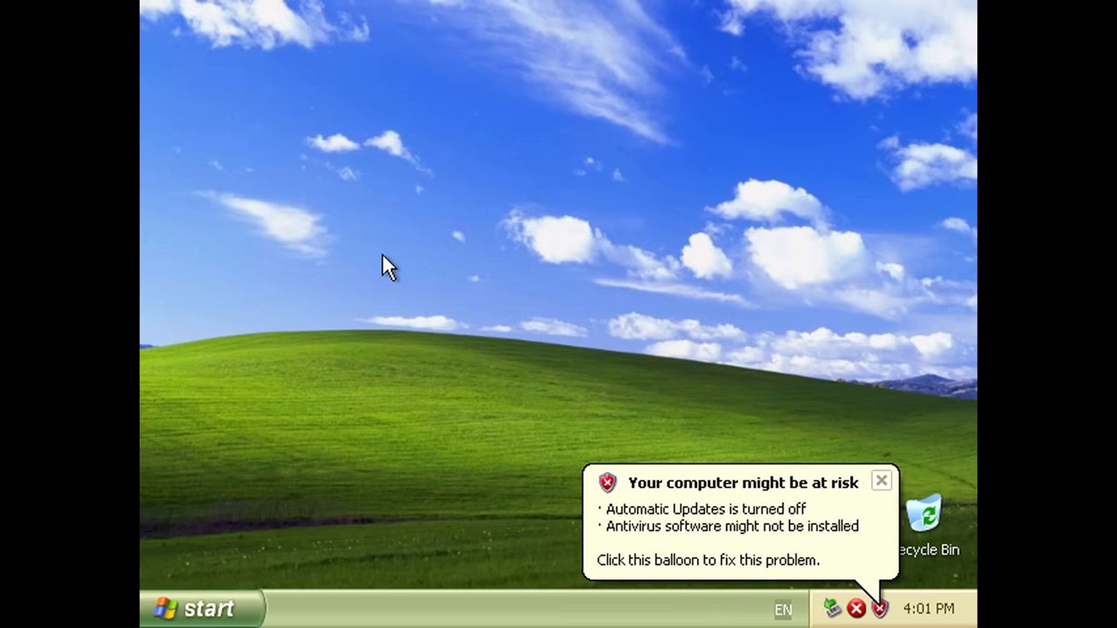
mouse_move(881, 480)
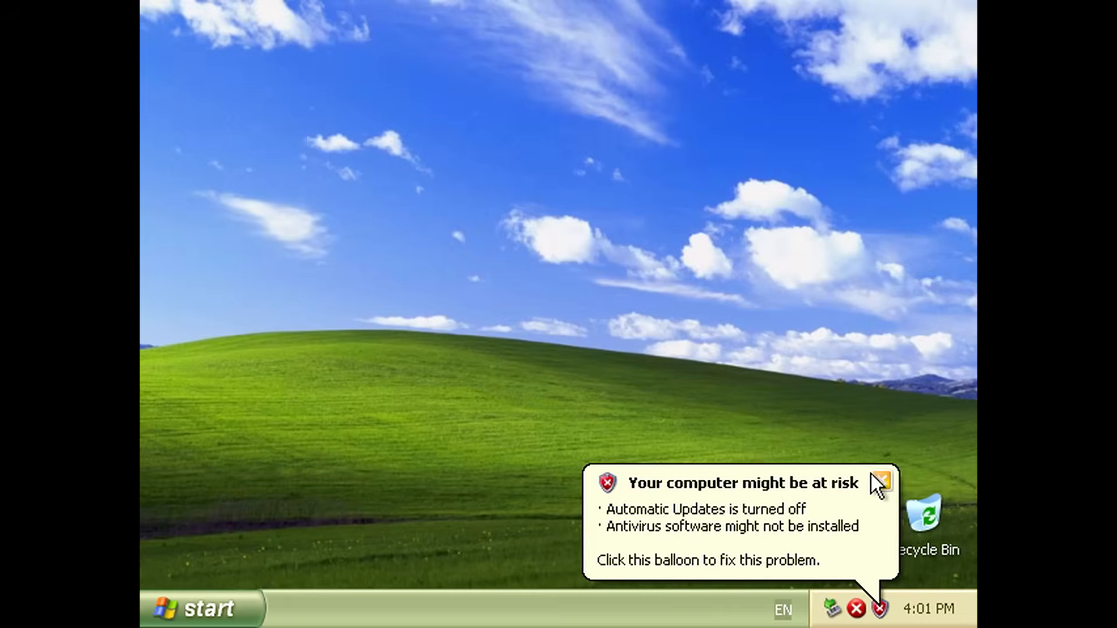
Dismiss the computer-at-risk warning and the USB ejection error, leaving a clear desktop
click(882, 480)
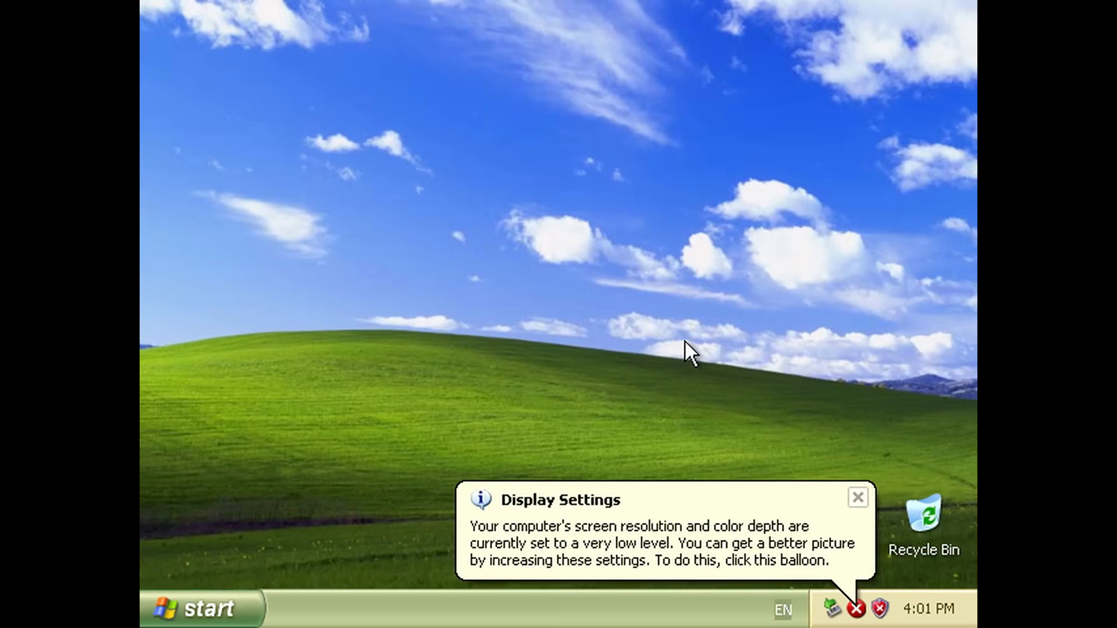
mouse_move(648, 363)
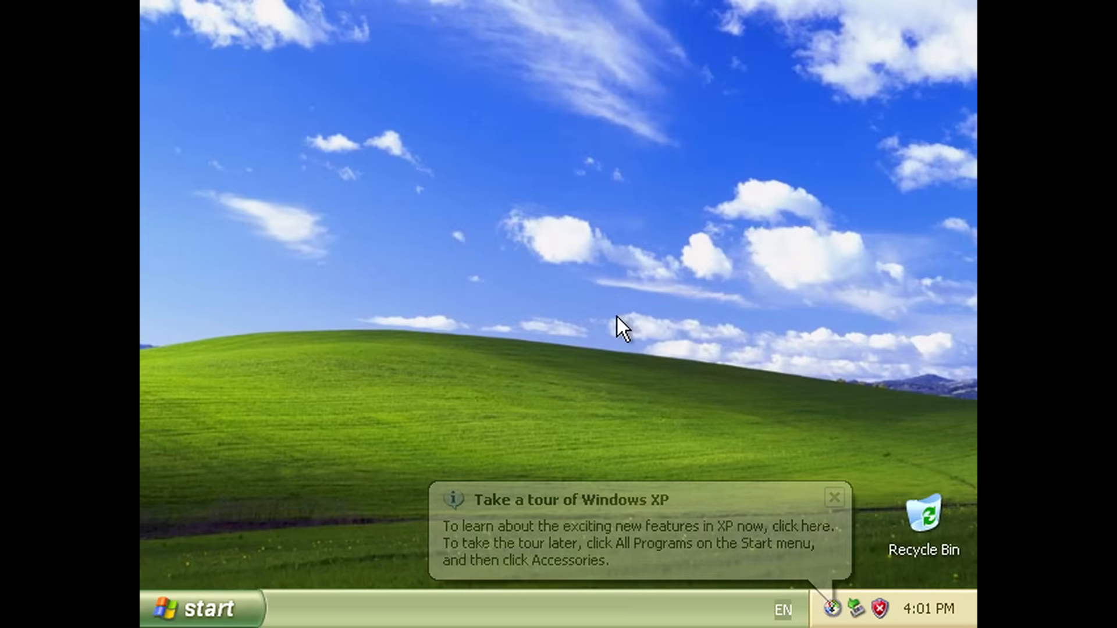
mouse_move(720, 481)
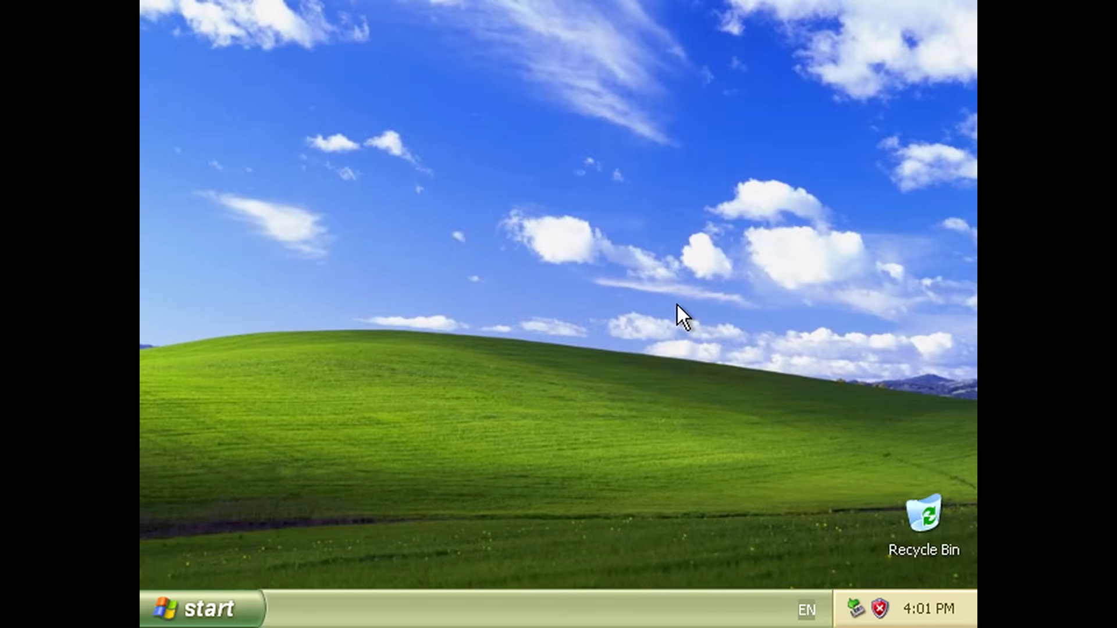
mouse_move(862, 618)
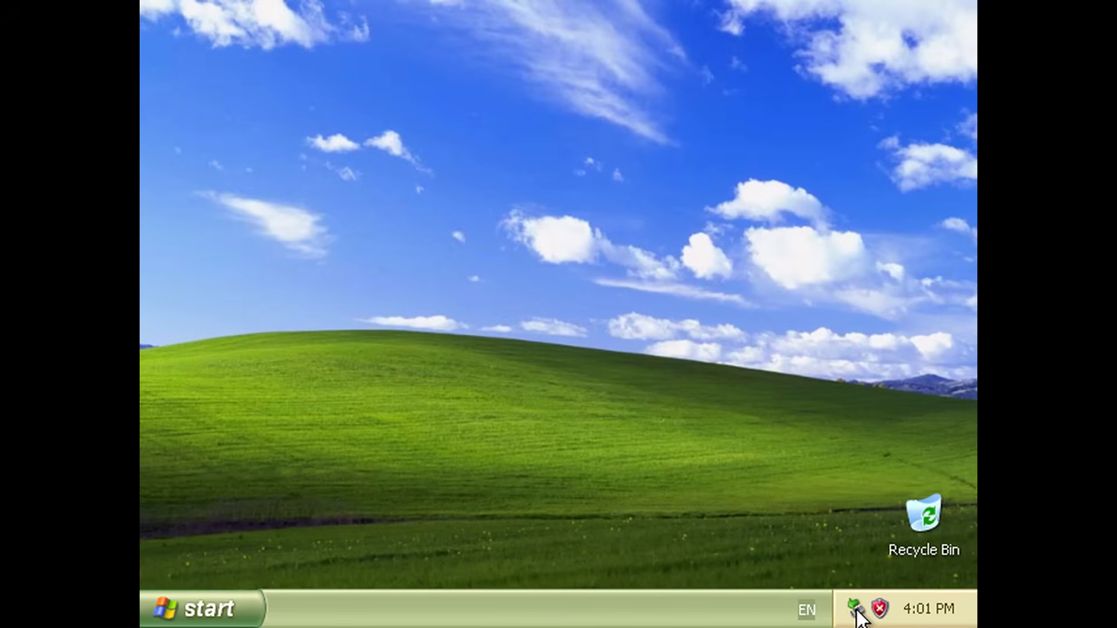
mouse_move(654, 417)
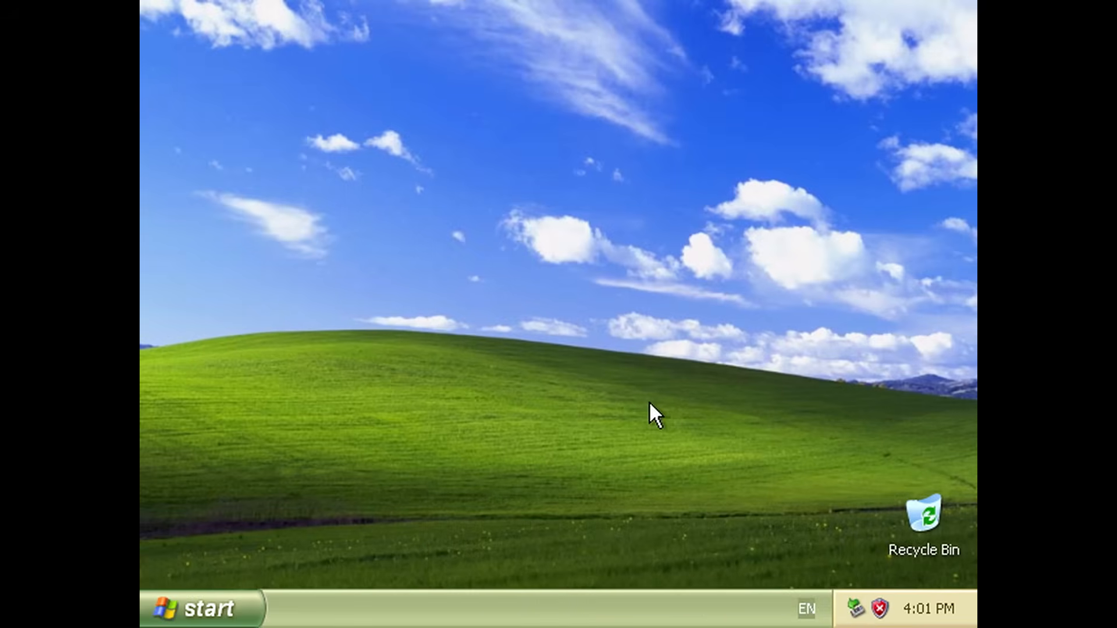
mouse_move(527, 226)
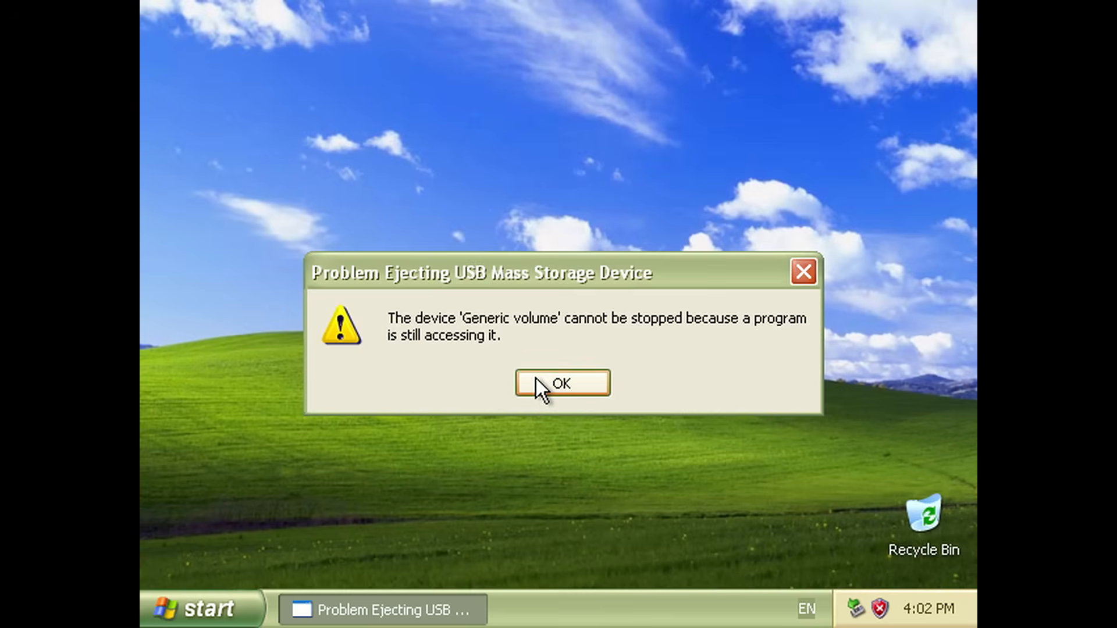
click(561, 382)
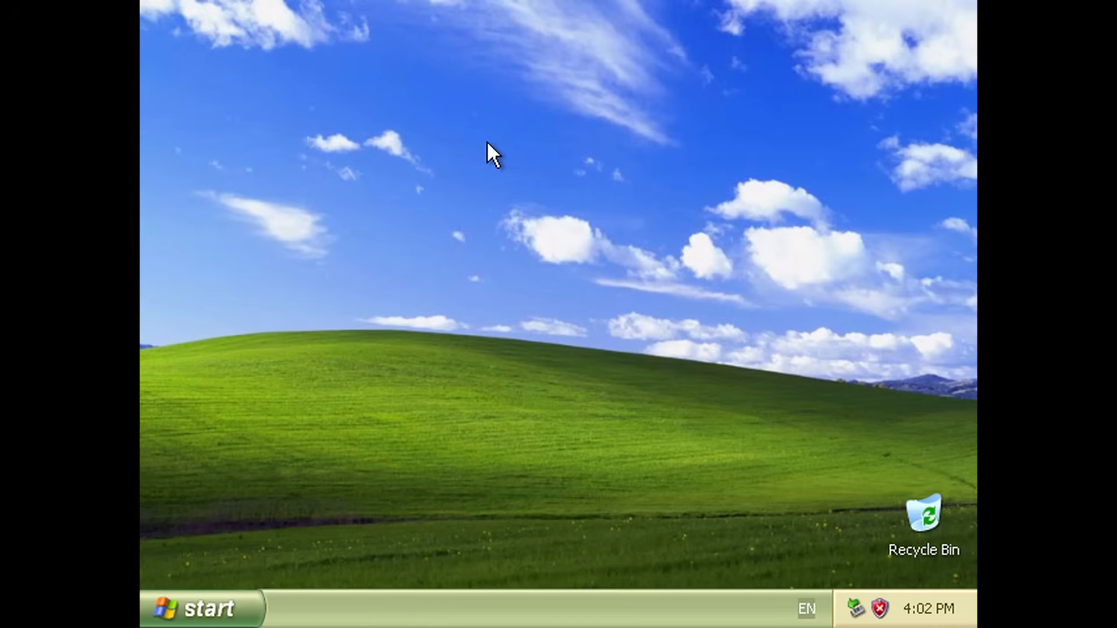
mouse_move(476, 201)
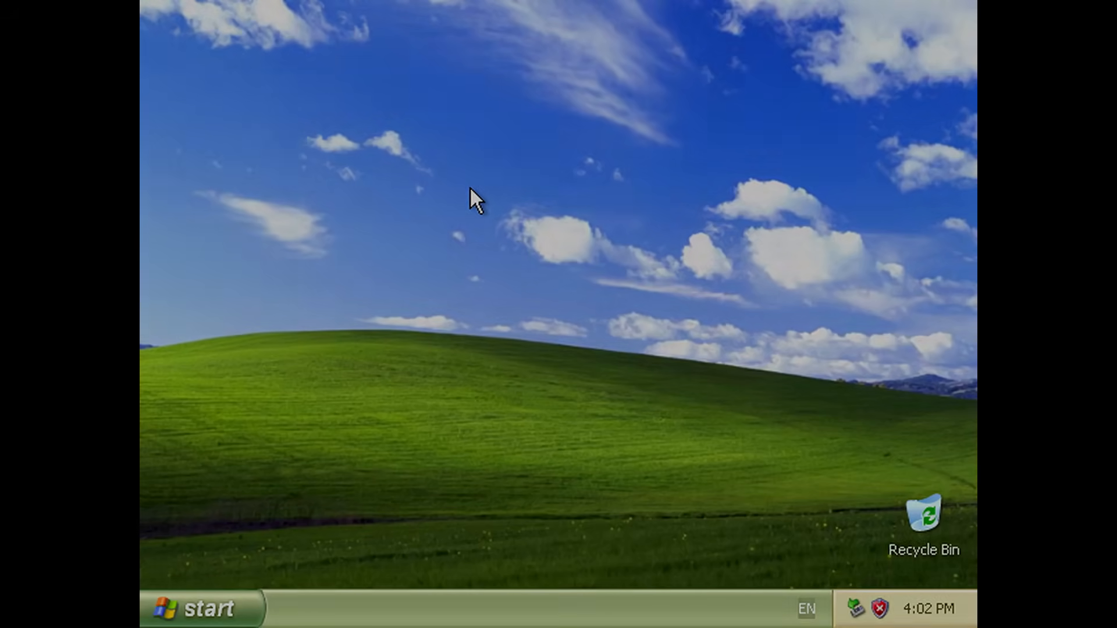